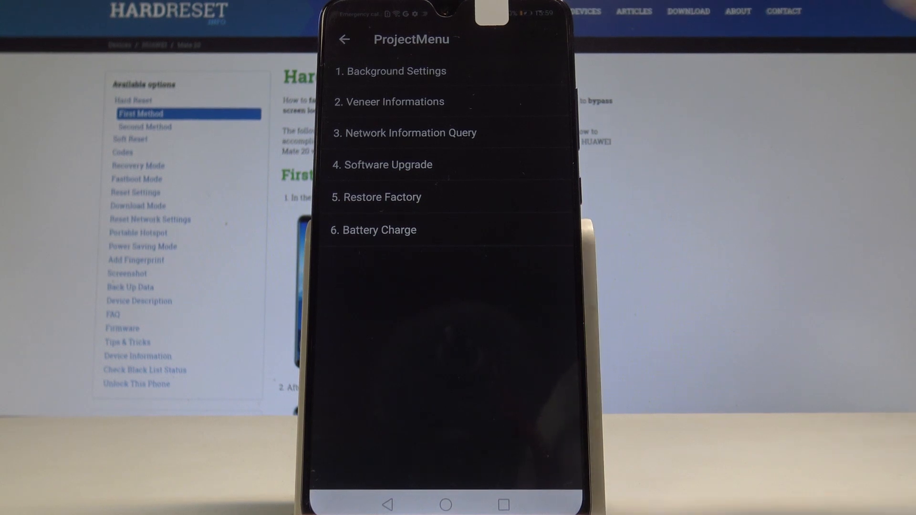
# Enter '1. Background Settings' listing the debug, USB port and AP log options
pyautogui.click(394, 71)
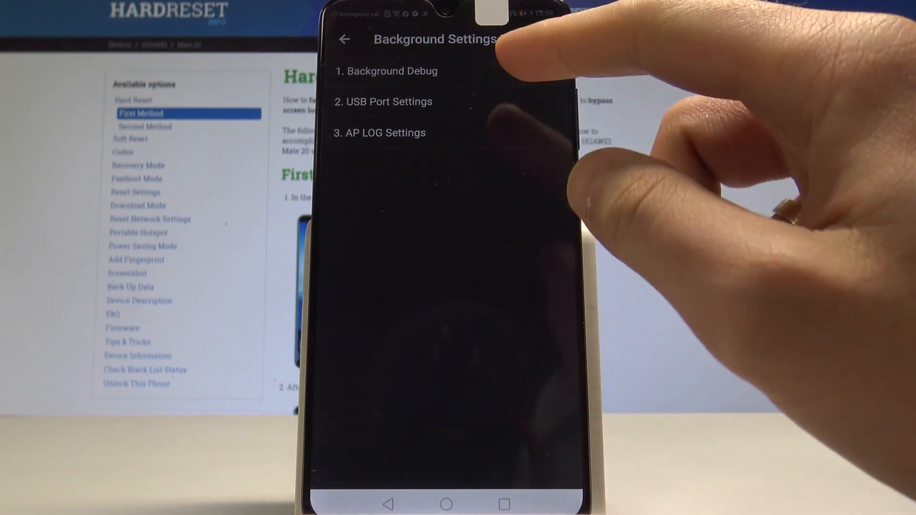
# Return to the main list, review Manufacture Info's ISBN and test results, then go back again
pyautogui.click(344, 39)
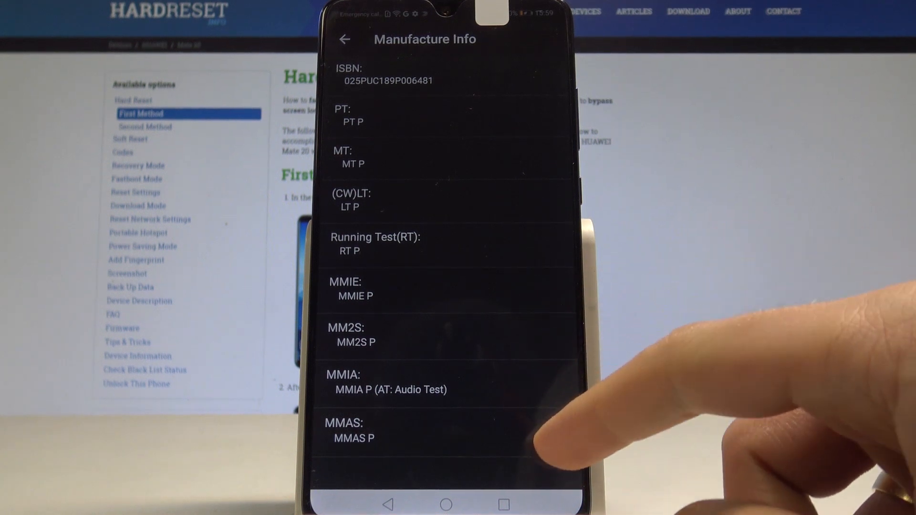
pyautogui.click(344, 39)
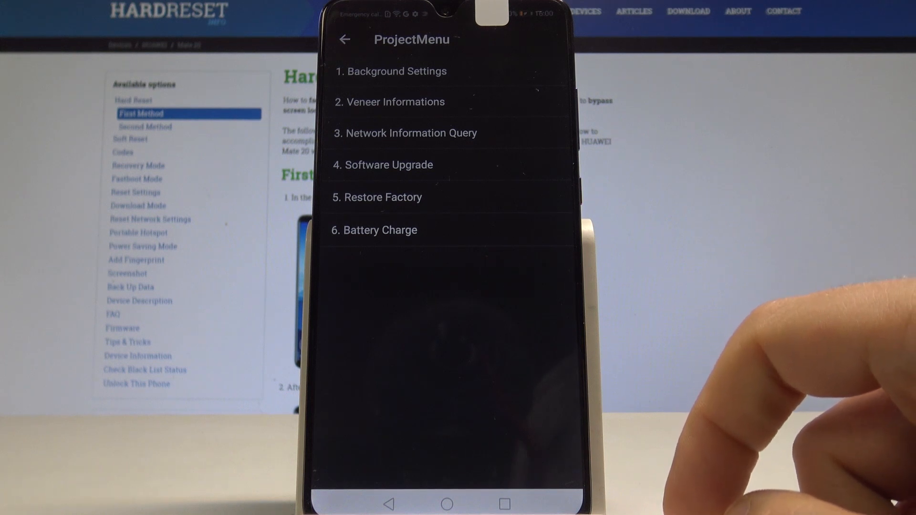
# Enter '6. Battery Charge' showing the charger prompt, battery level and temperature
pyautogui.click(381, 230)
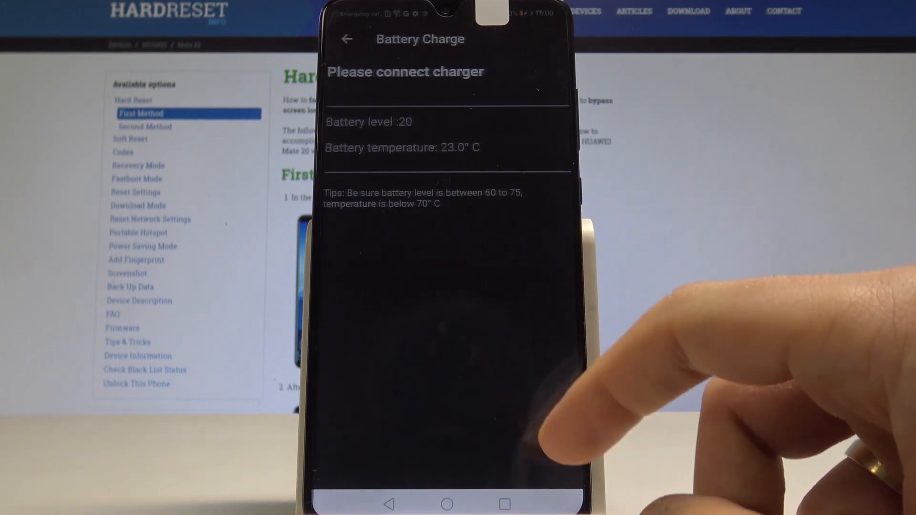